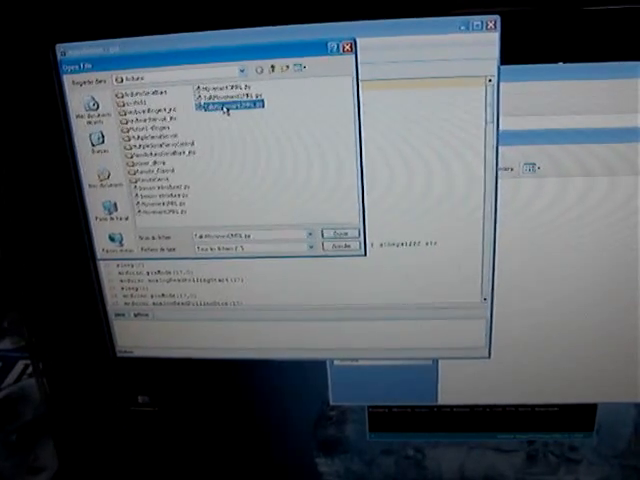
Step: Load the selected sketch file from the Open File dialog into the code editor
left_click(340, 232)
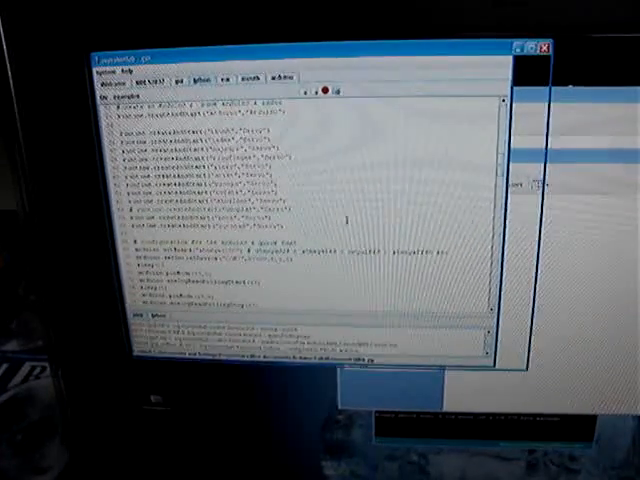